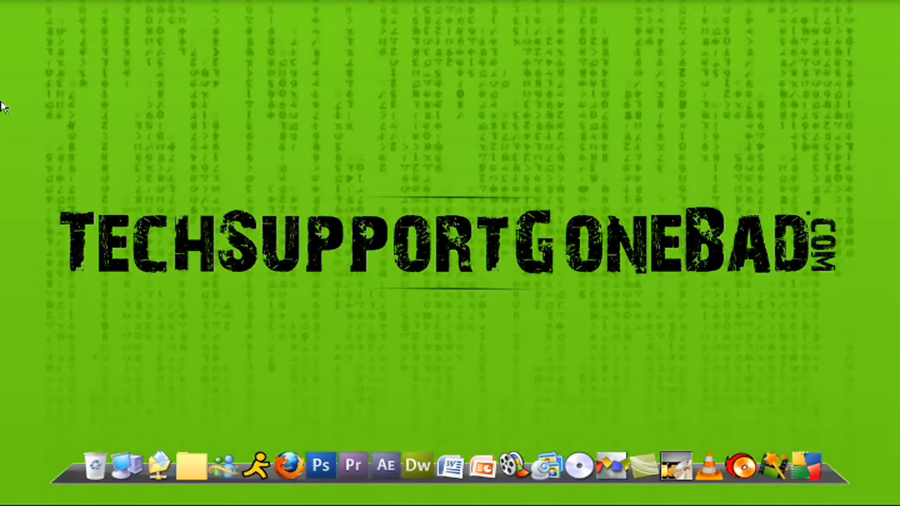
mouse_move(424, 242)
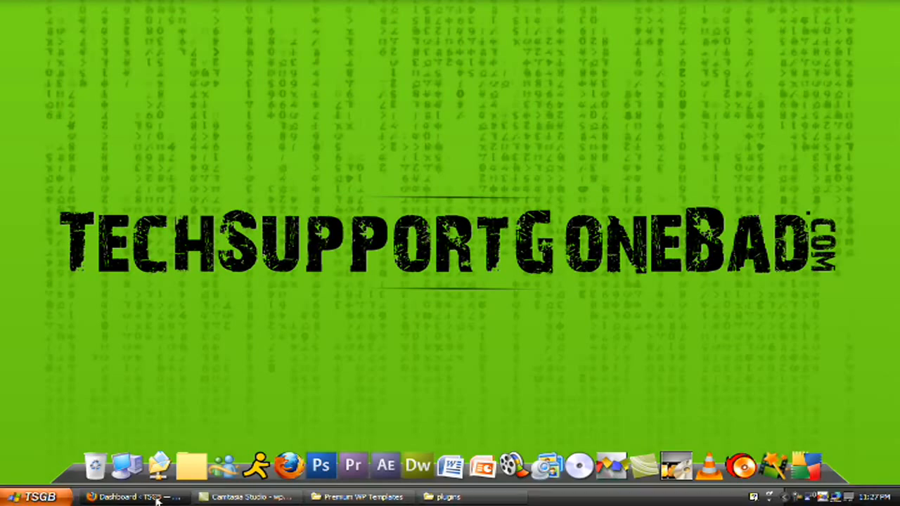
From the Dashboard go to Plugins > Add New and choose the Upload option for a .zip plugin
click(133, 496)
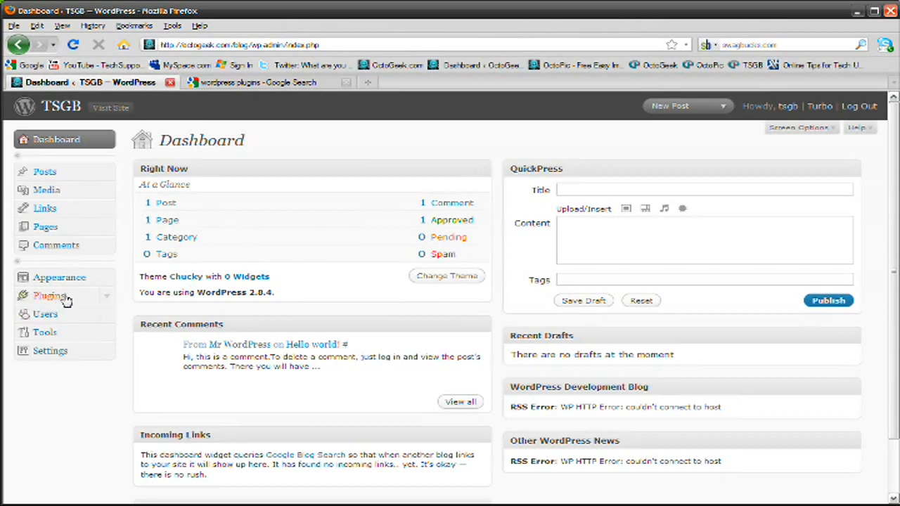
click(49, 296)
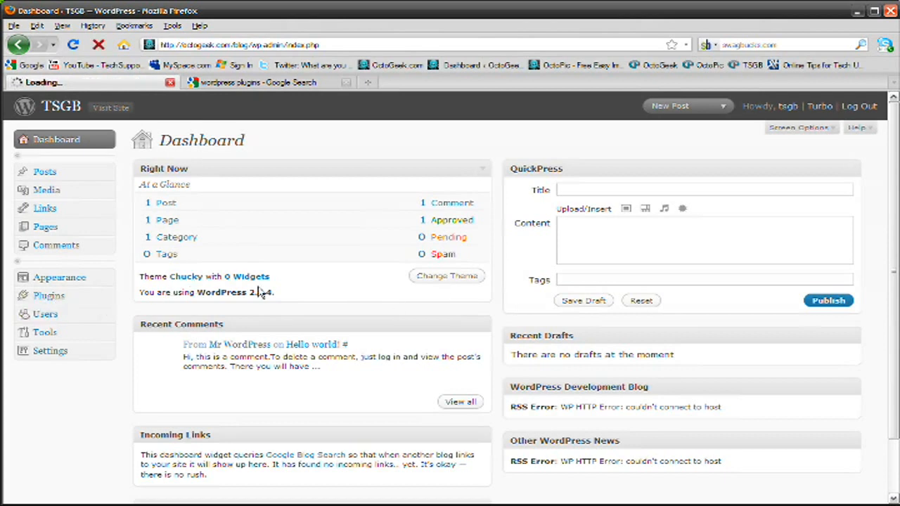
click(48, 295)
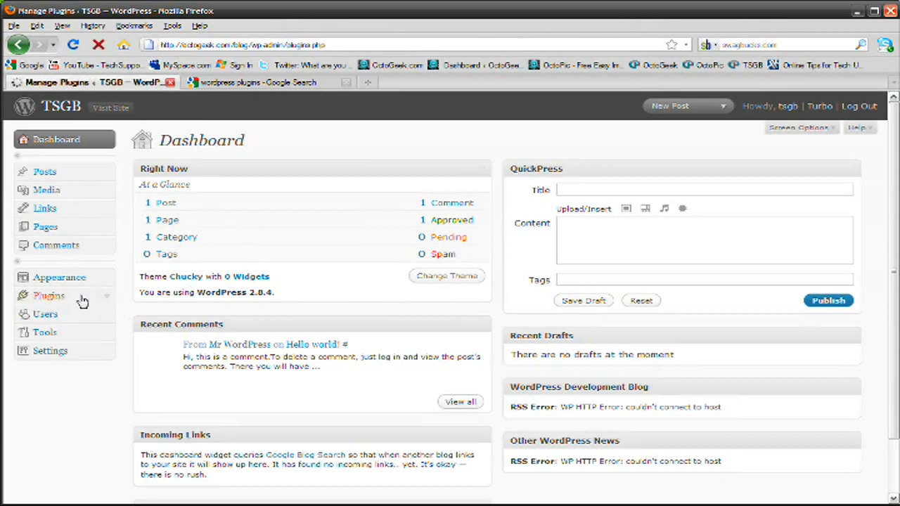
click(49, 296)
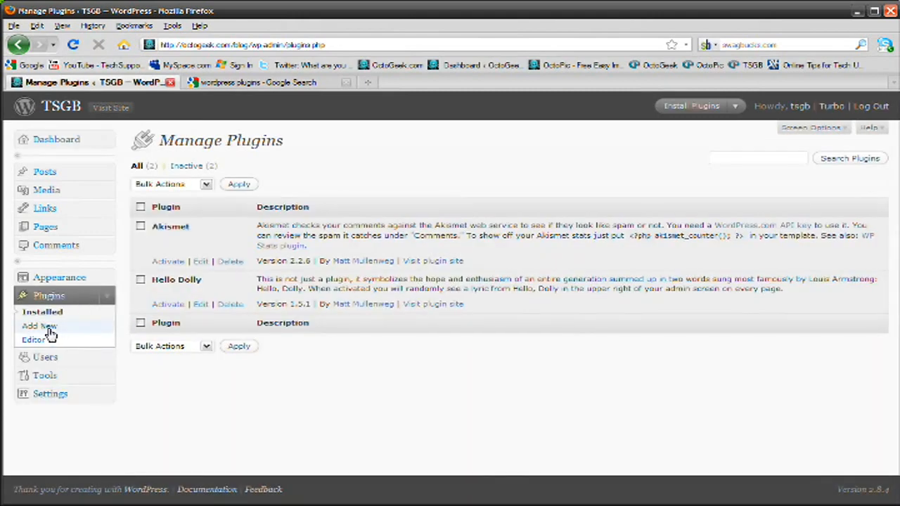
click(39, 327)
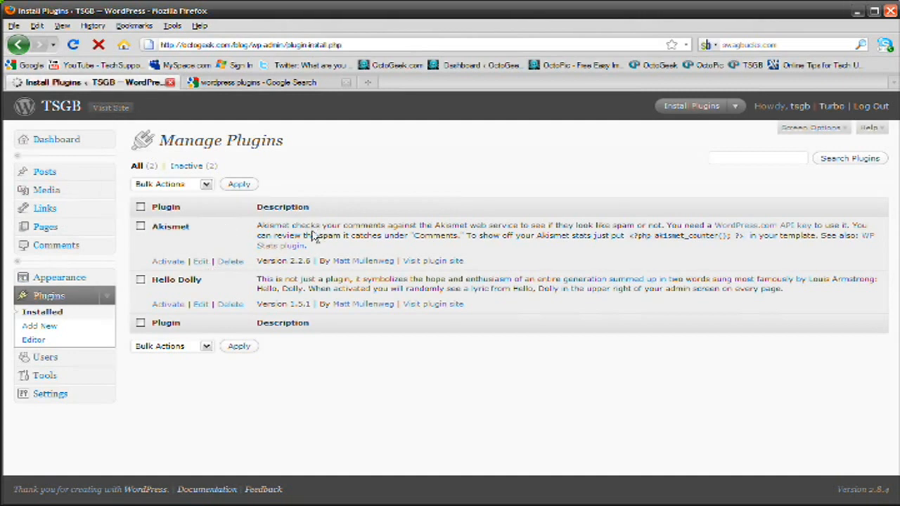
click(40, 327)
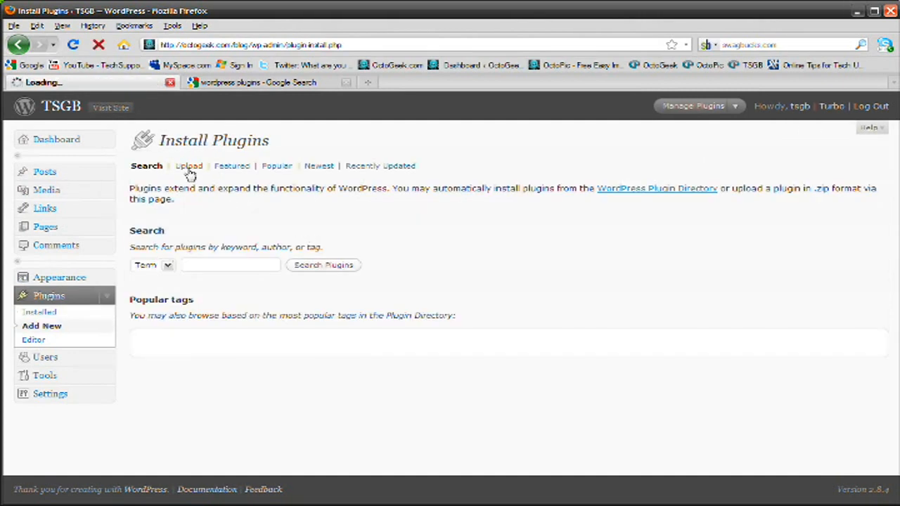
click(188, 166)
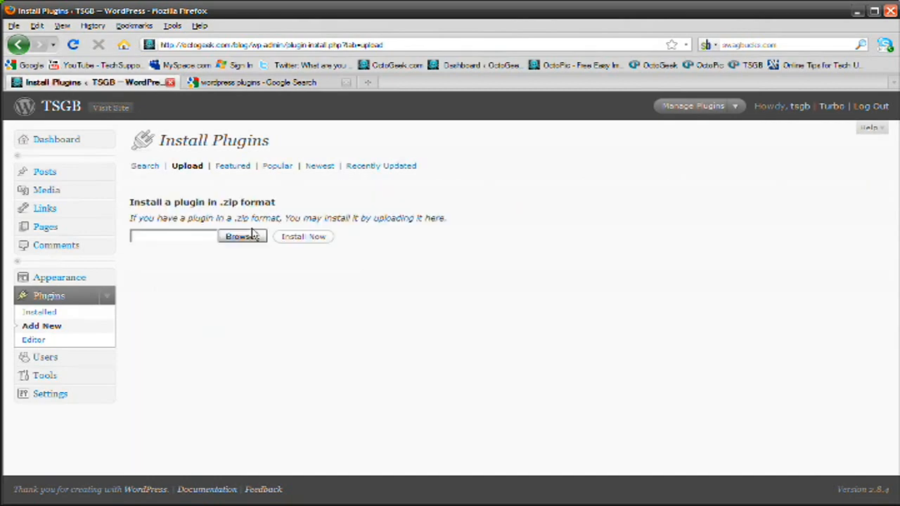
mouse_move(237, 175)
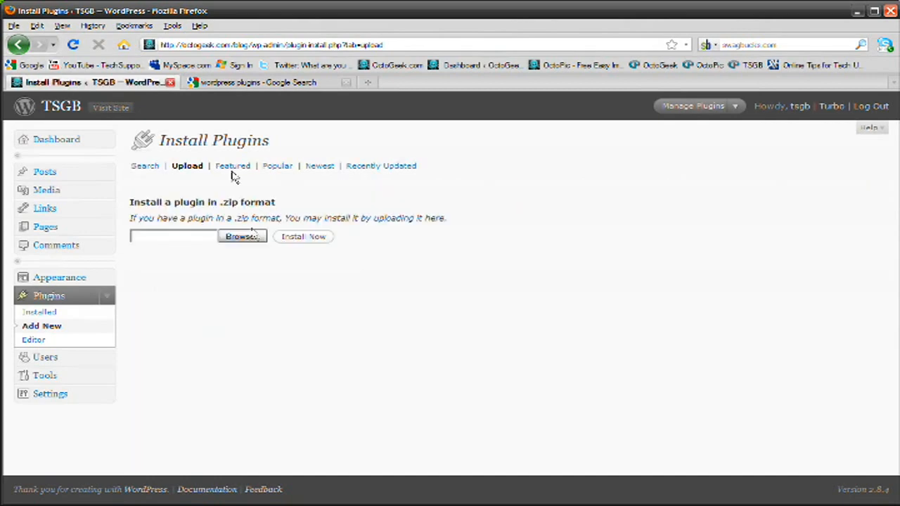
Switch to the Firefox tab with Google results for 'wordpress plugins' and look through them
click(267, 82)
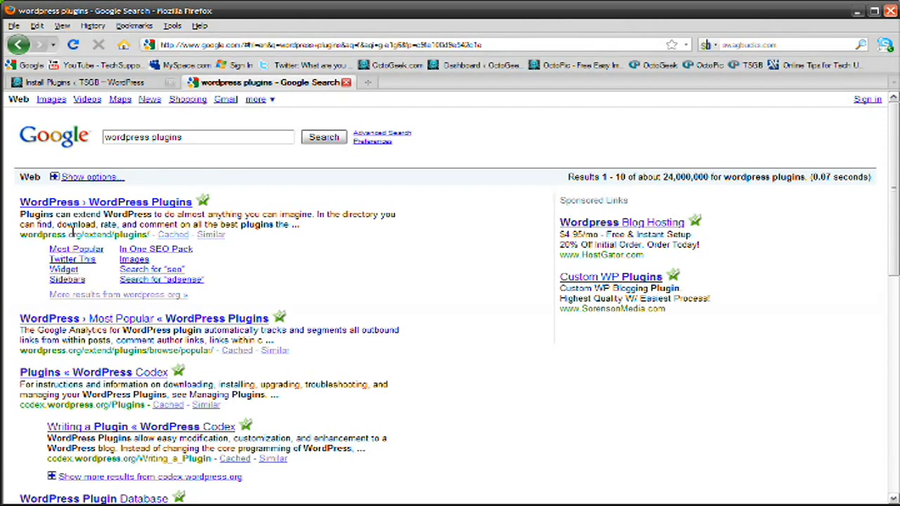
scroll(down, 3)
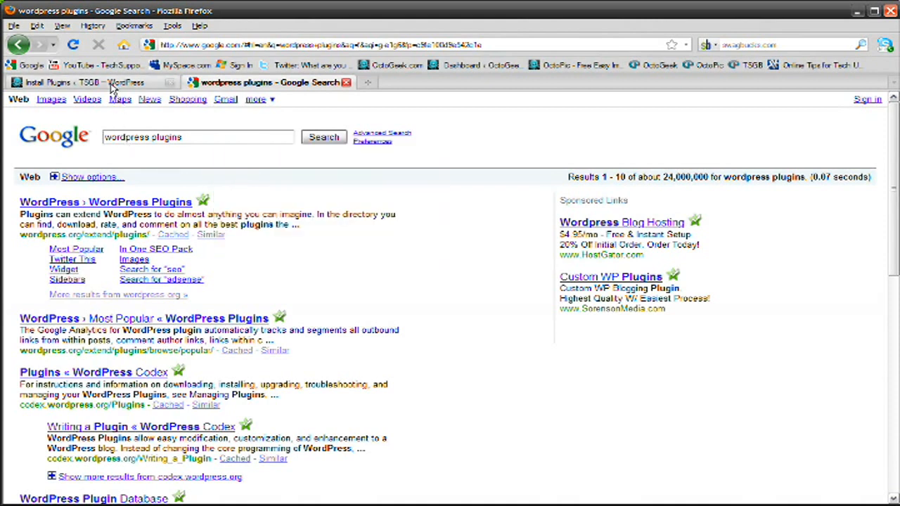
Back on the upload page, browse the local plugins folder and select twitter-widget.1.0.3.zip
click(92, 82)
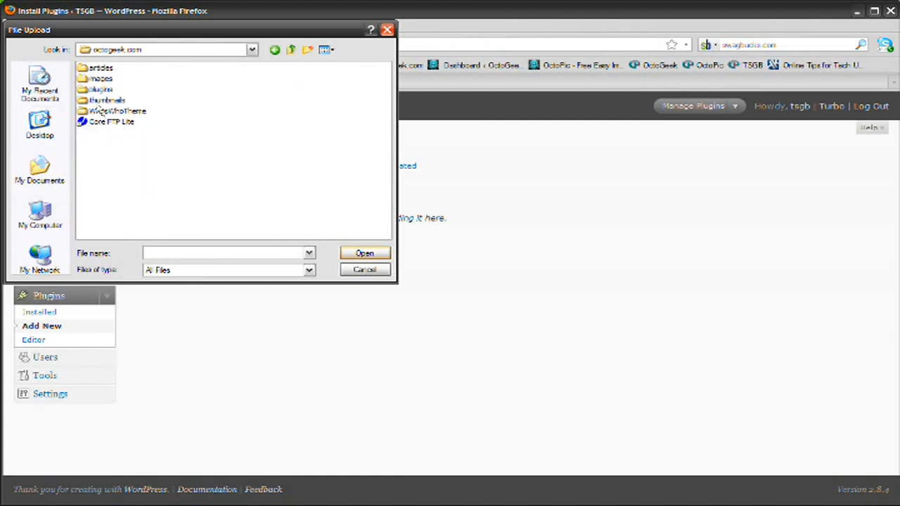
double_click(101, 90)
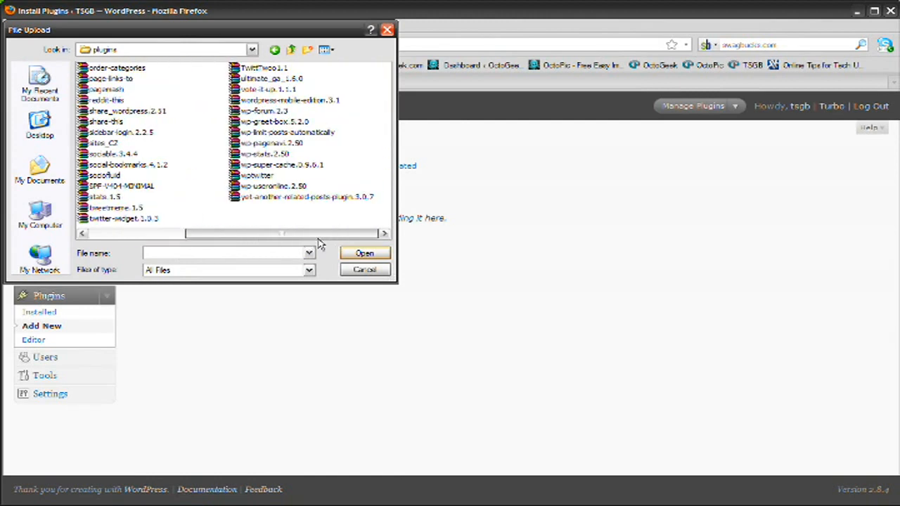
mouse_move(256, 214)
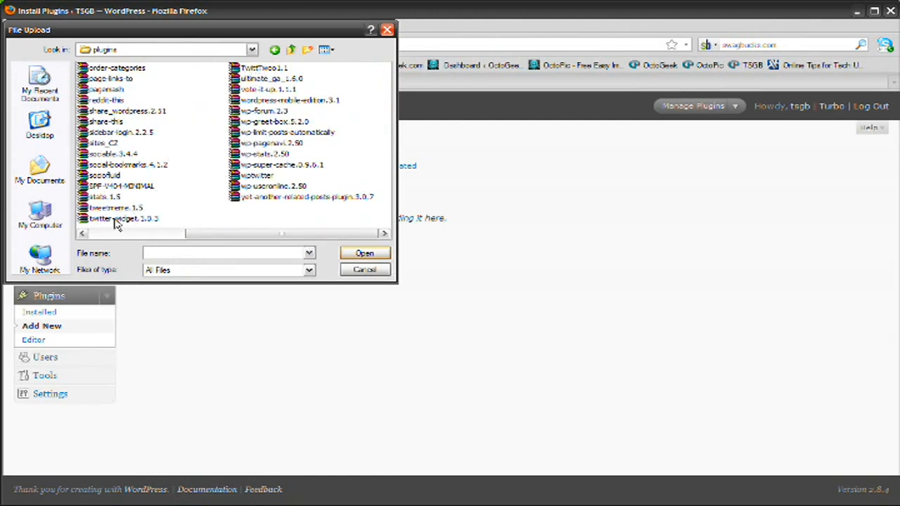
mouse_move(218, 232)
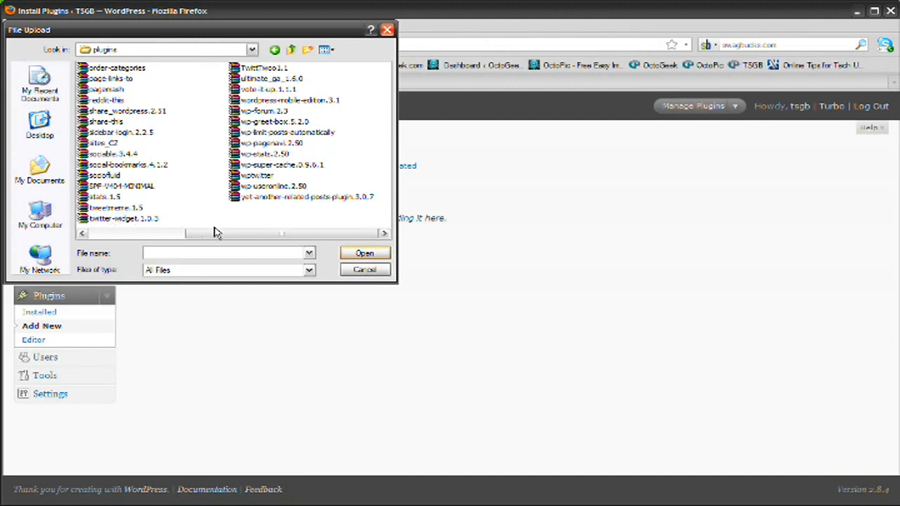
click(364, 253)
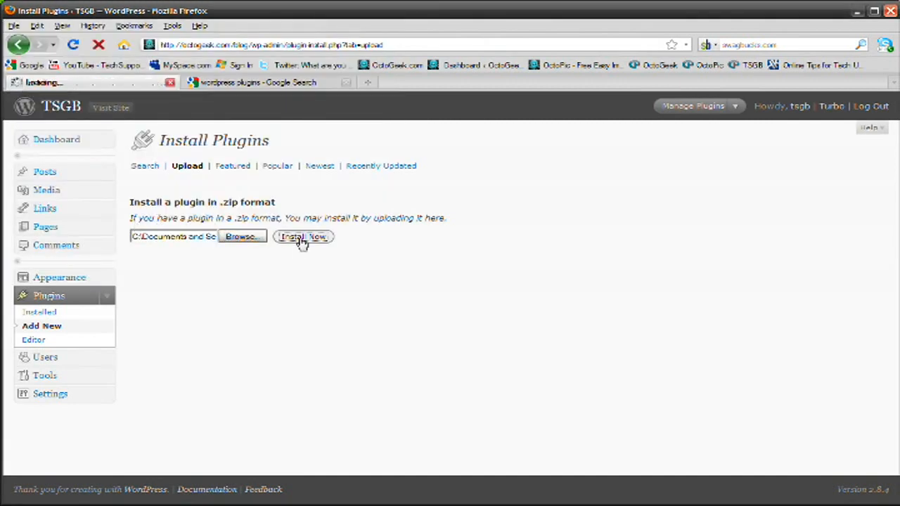
Install the uploaded twitter-widget 1.0.3 package and activate the plugin
click(302, 237)
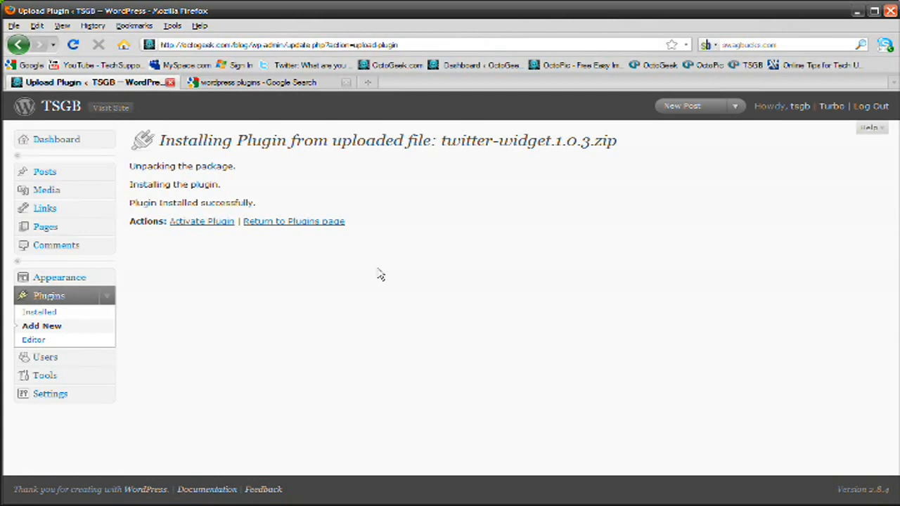
mouse_move(203, 222)
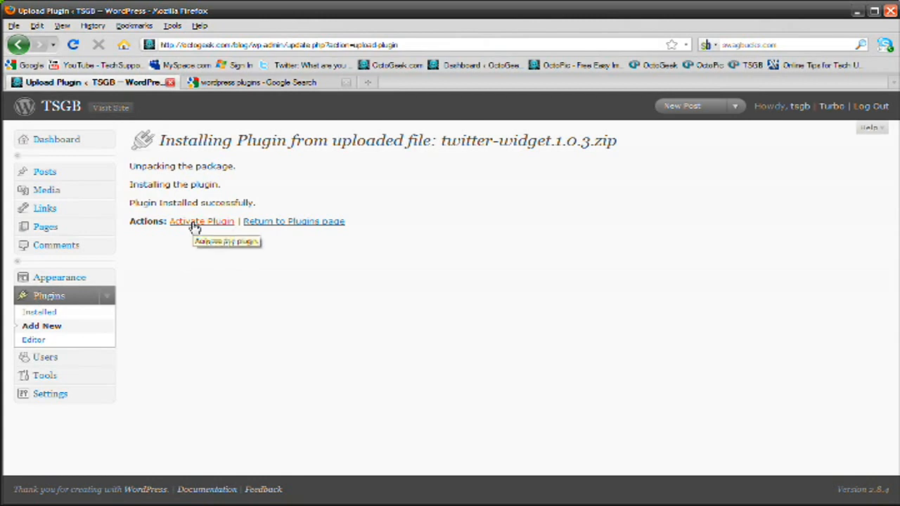
click(202, 221)
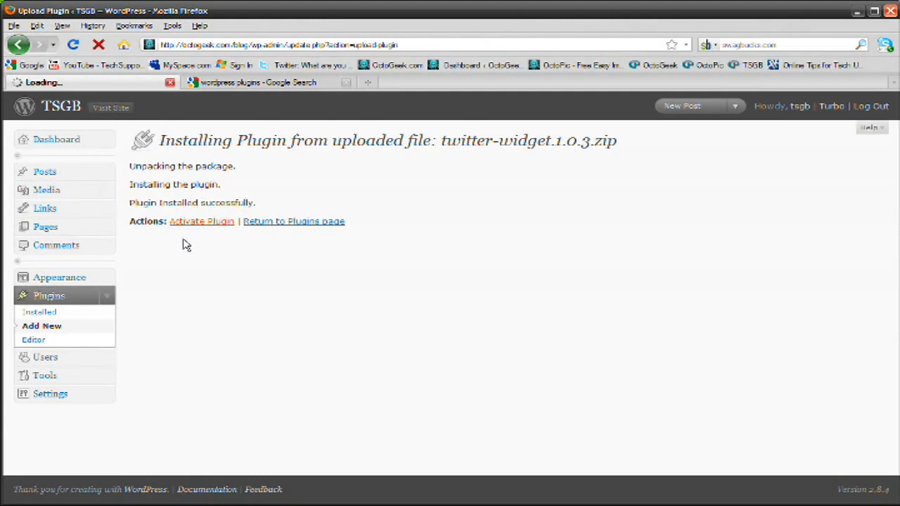
click(203, 221)
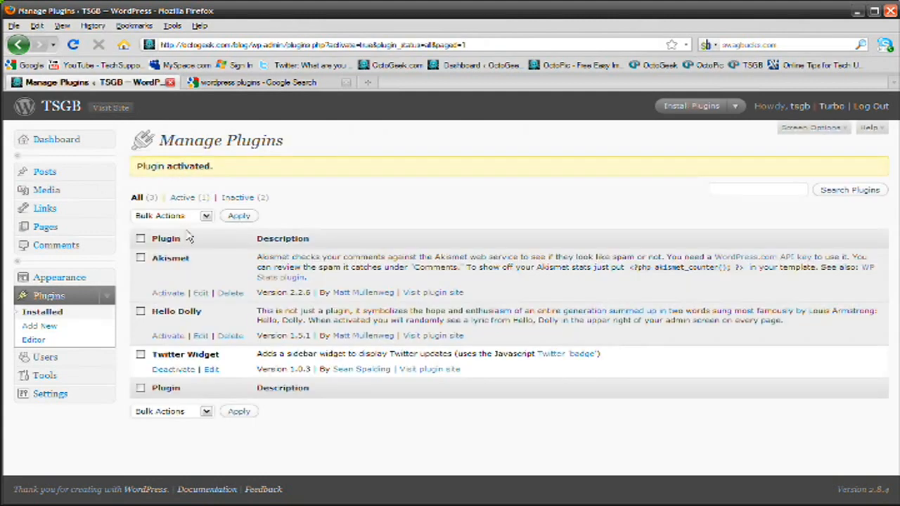
mouse_move(245, 172)
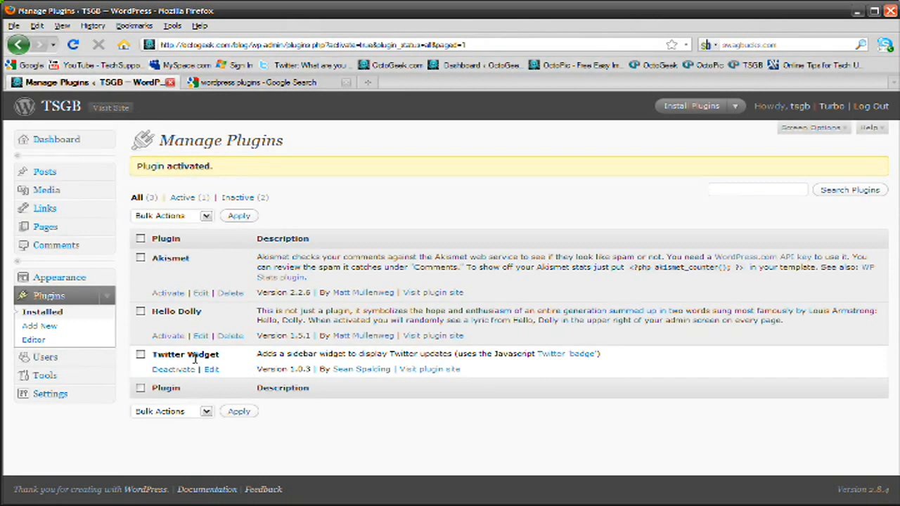
mouse_move(45, 374)
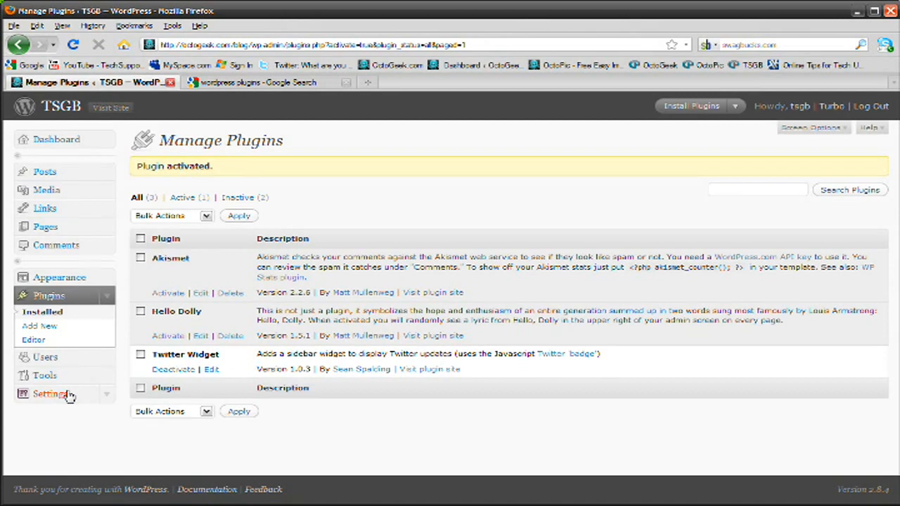
Visit General Settings from the admin sidebar, then head to Appearance for theme management
click(51, 394)
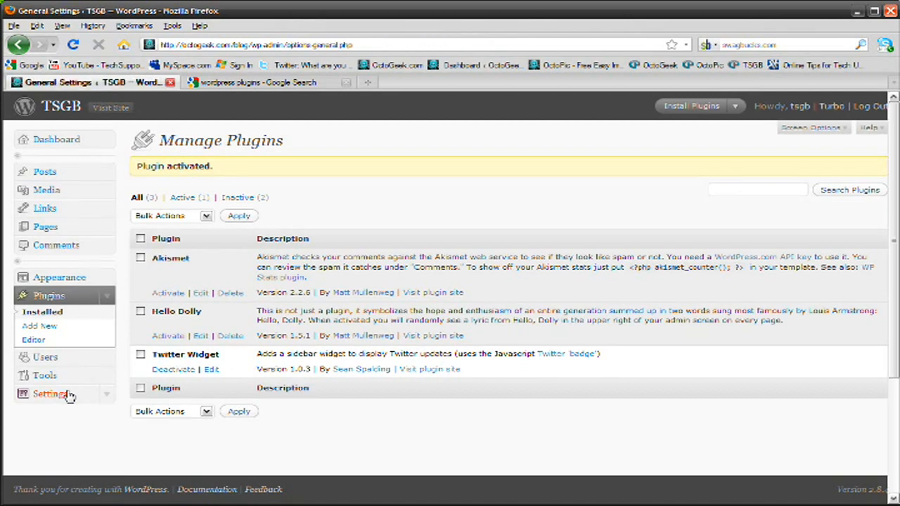
click(39, 365)
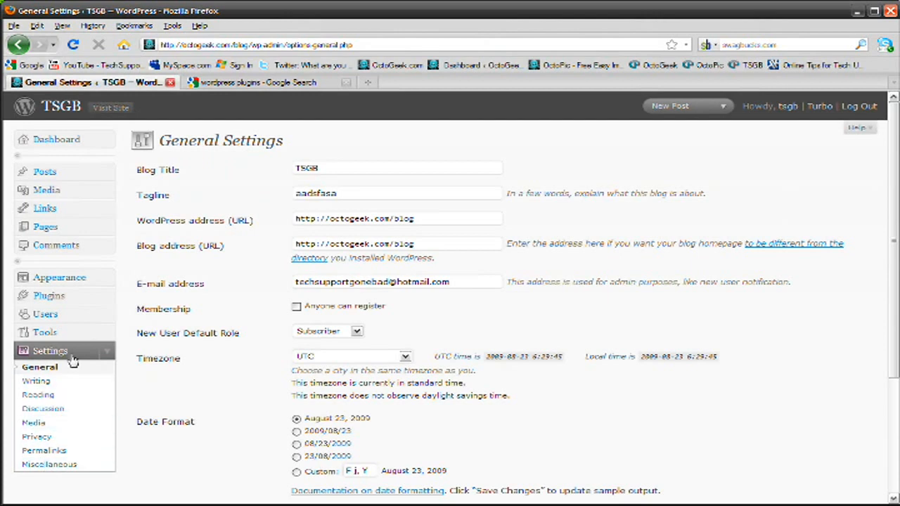
mouse_move(141, 365)
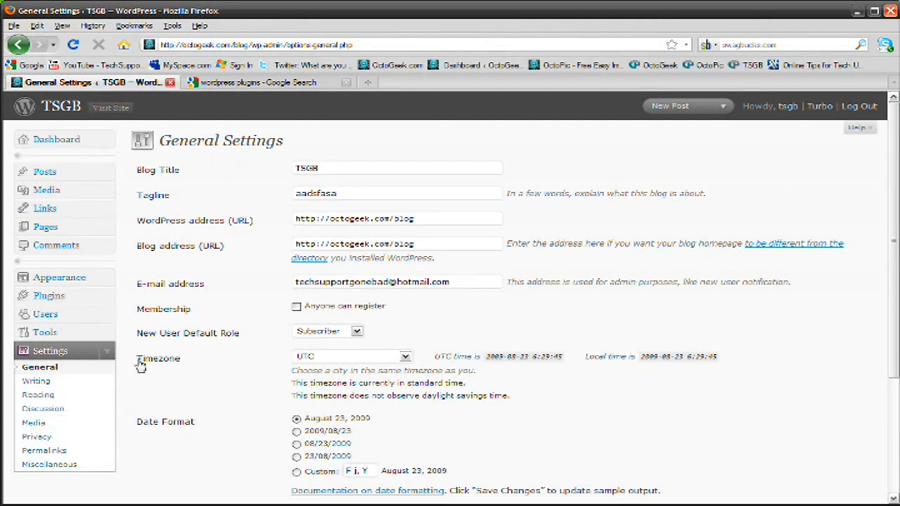
mouse_move(36, 380)
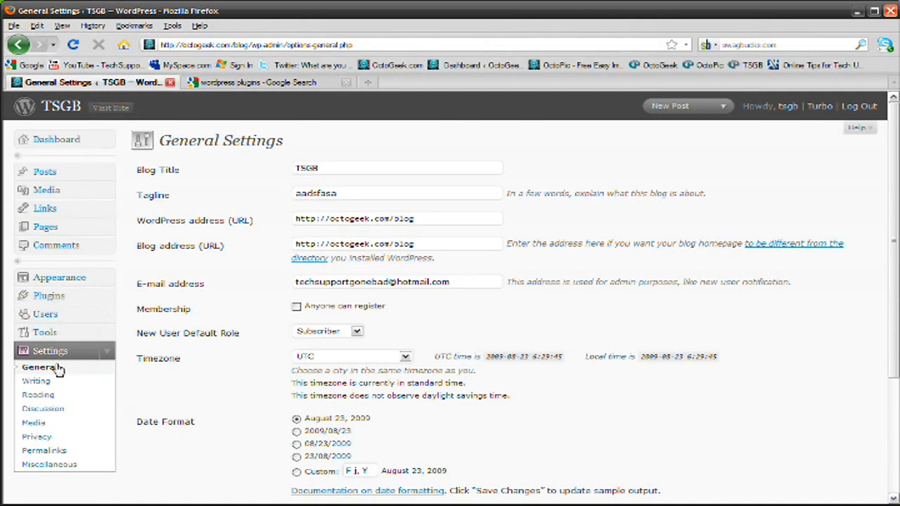
mouse_move(128, 374)
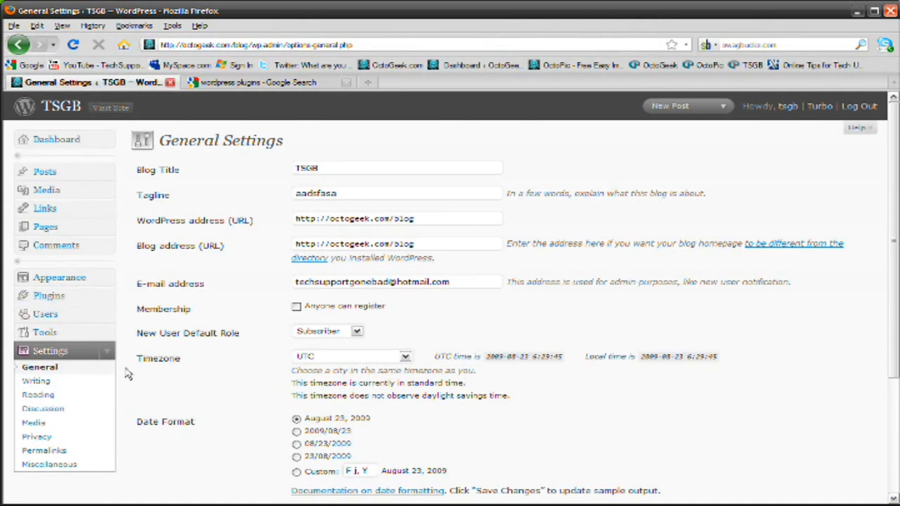
mouse_move(38, 394)
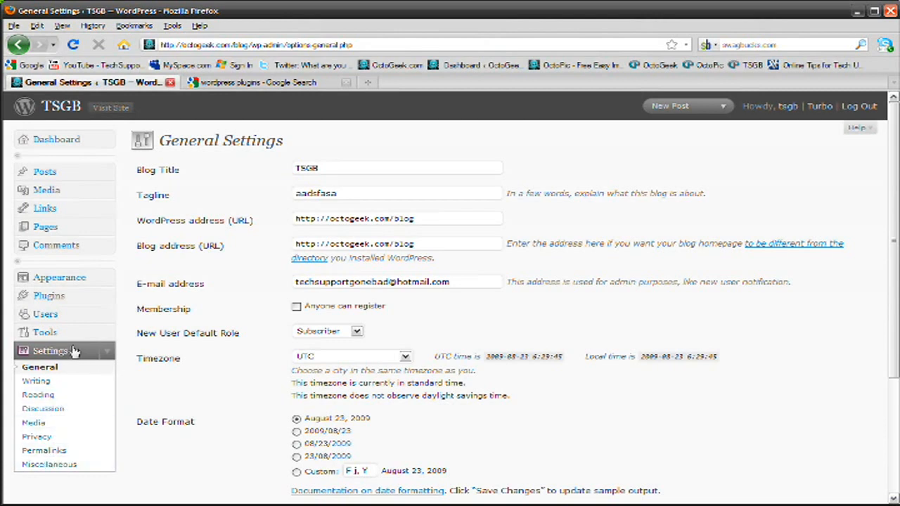
mouse_move(37, 436)
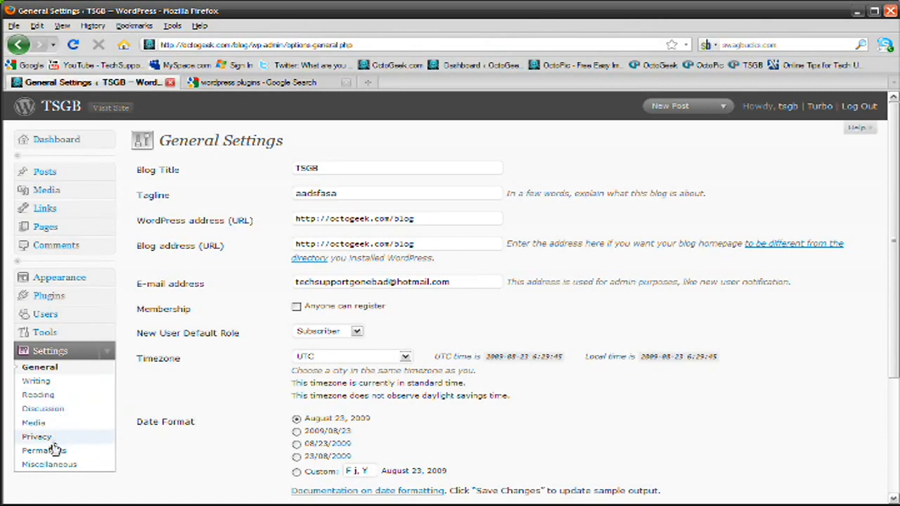
mouse_move(42, 408)
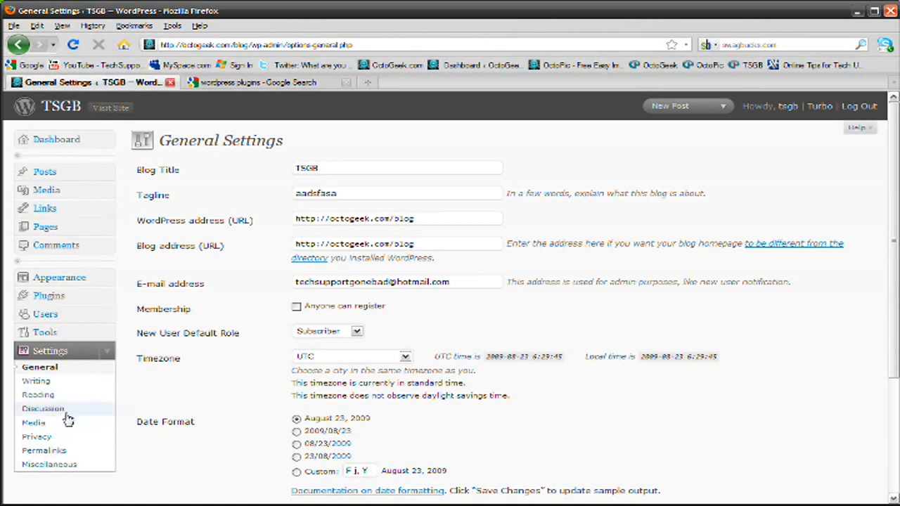
mouse_move(71, 288)
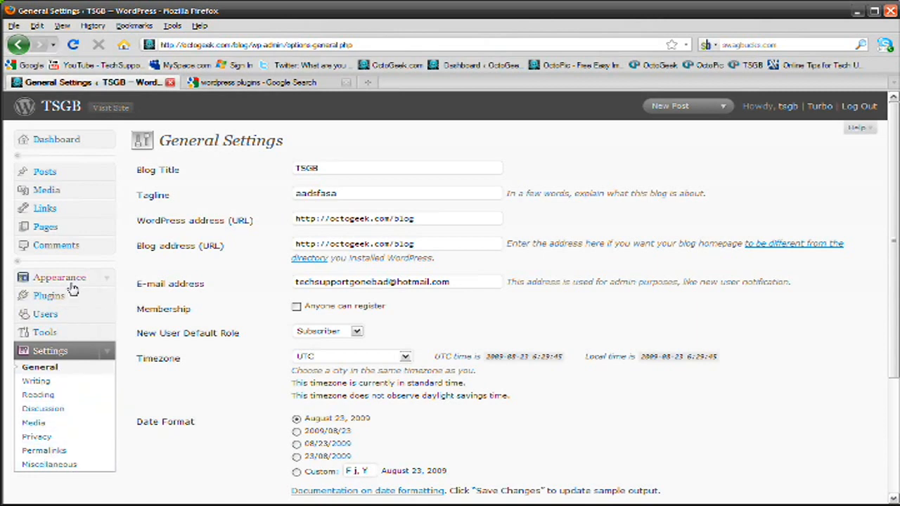
click(59, 277)
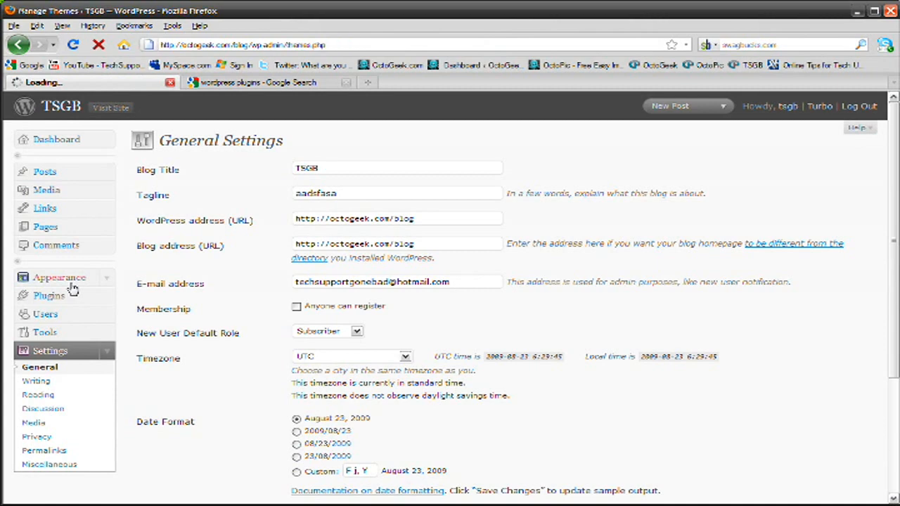
In Widgets, drag Twitter into Main Sidebar with account 'octogeek' and title 'Twitter Updates', and save
click(59, 277)
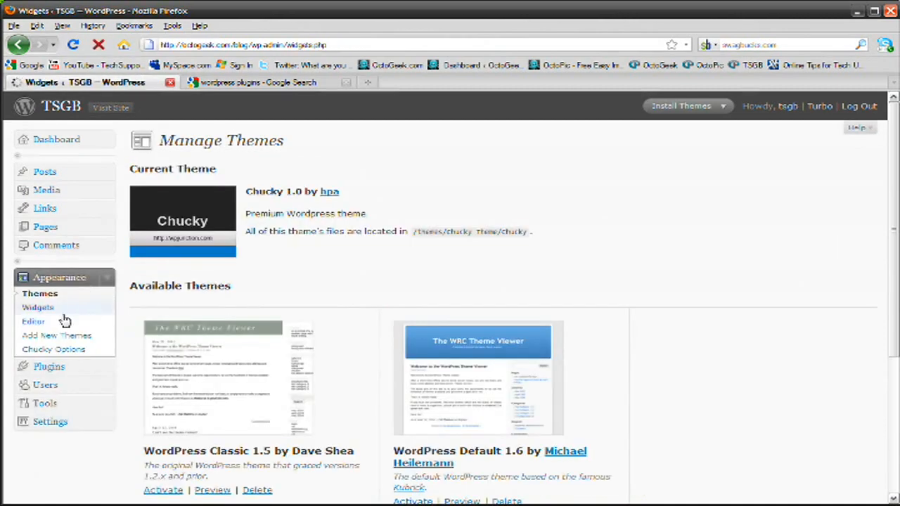
click(37, 306)
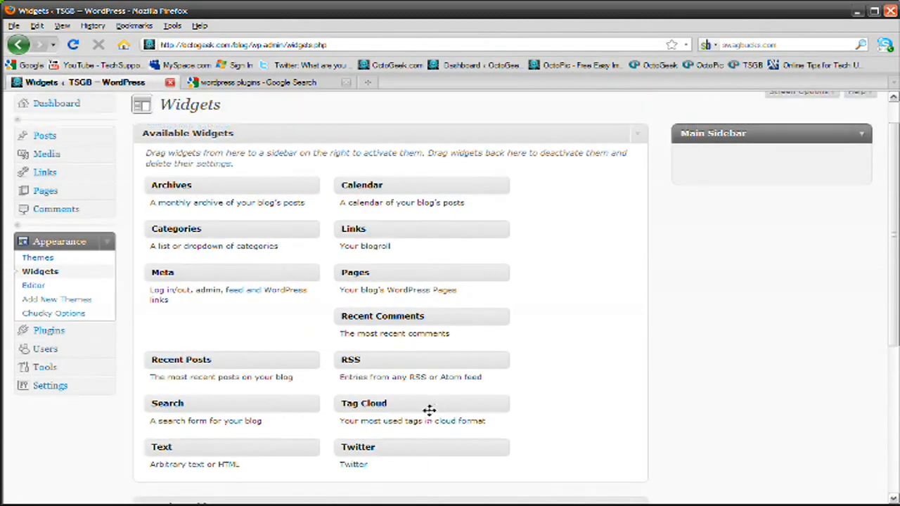
mouse_move(521, 406)
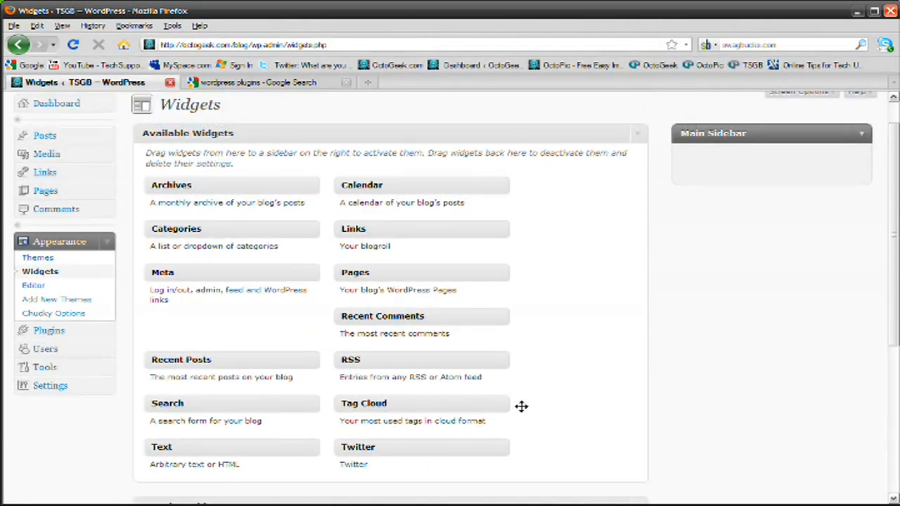
drag(358, 447, 724, 157)
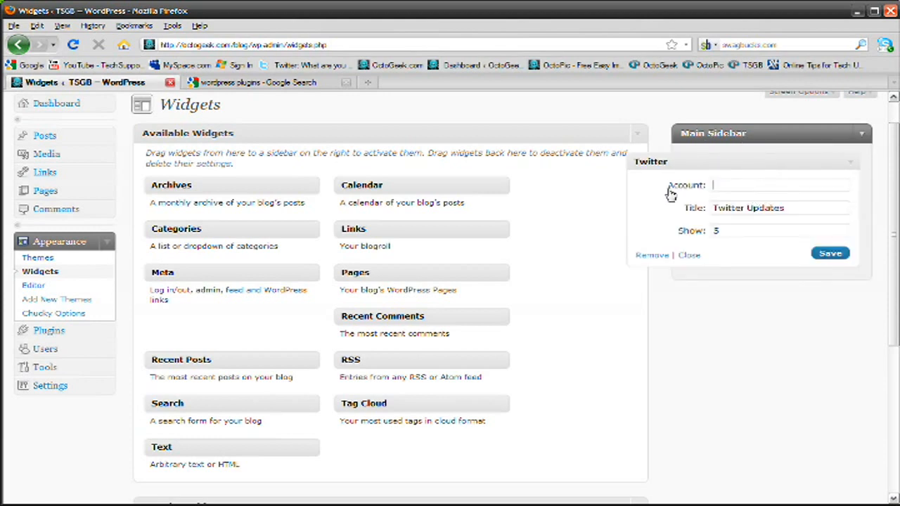
text(octogeekcom)
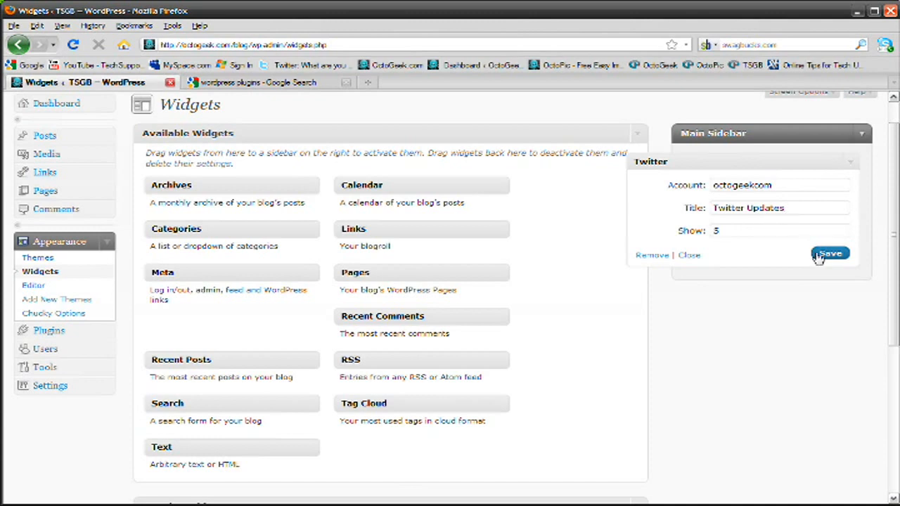
click(830, 253)
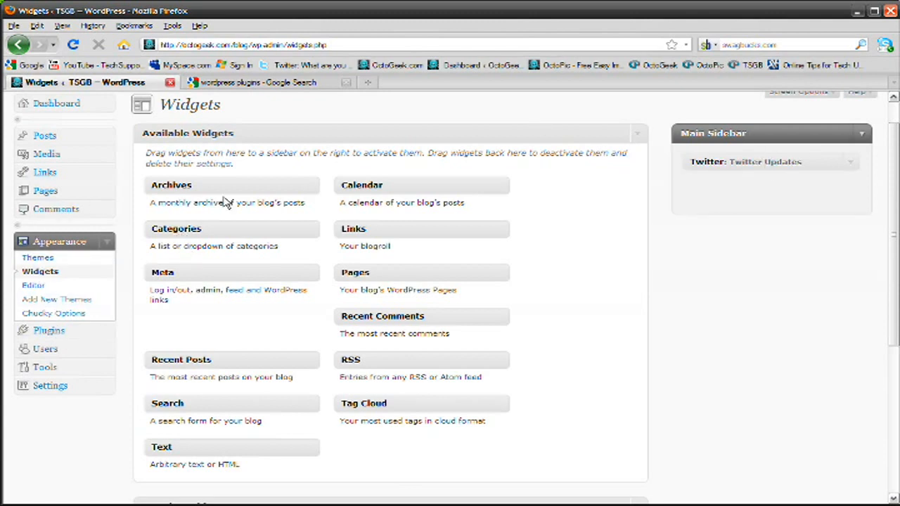
mouse_move(591, 172)
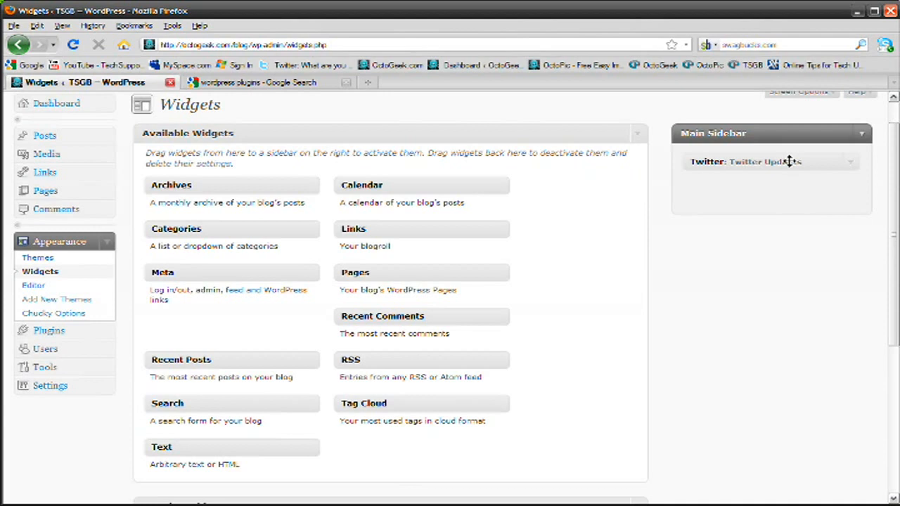
mouse_move(517, 242)
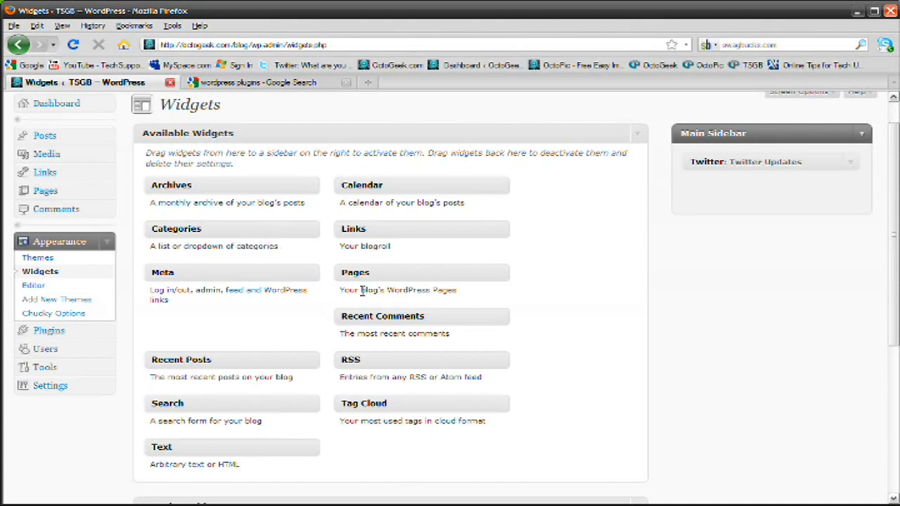
mouse_move(280, 264)
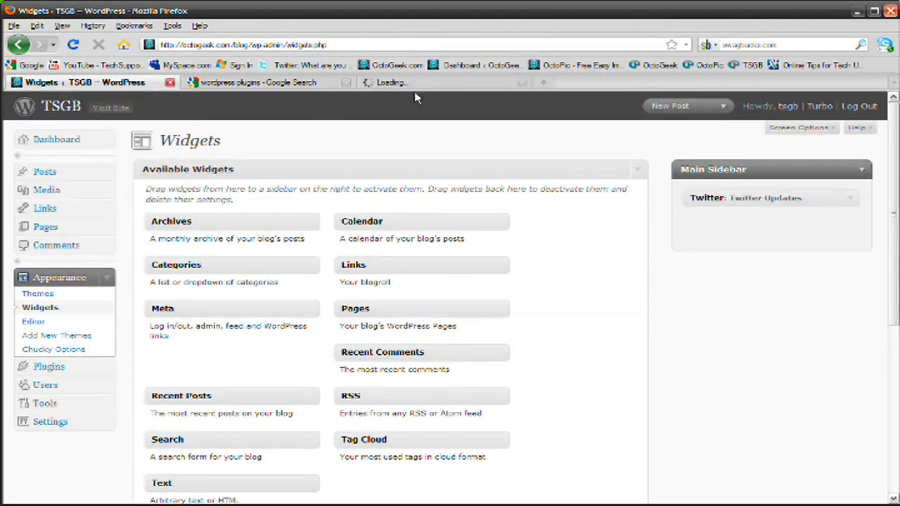
Visit the live TSGB blog to confirm the Twitter Updates sidebar lists recent tweets
click(422, 82)
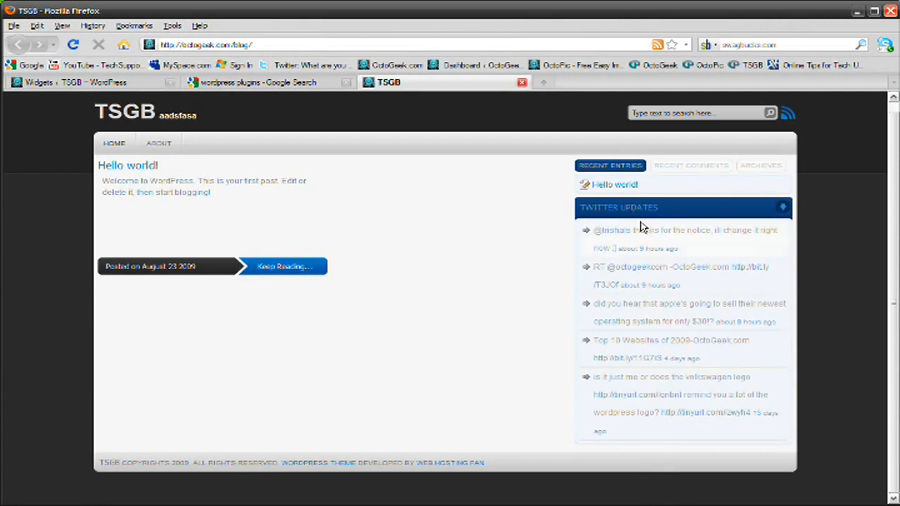
mouse_move(393, 234)
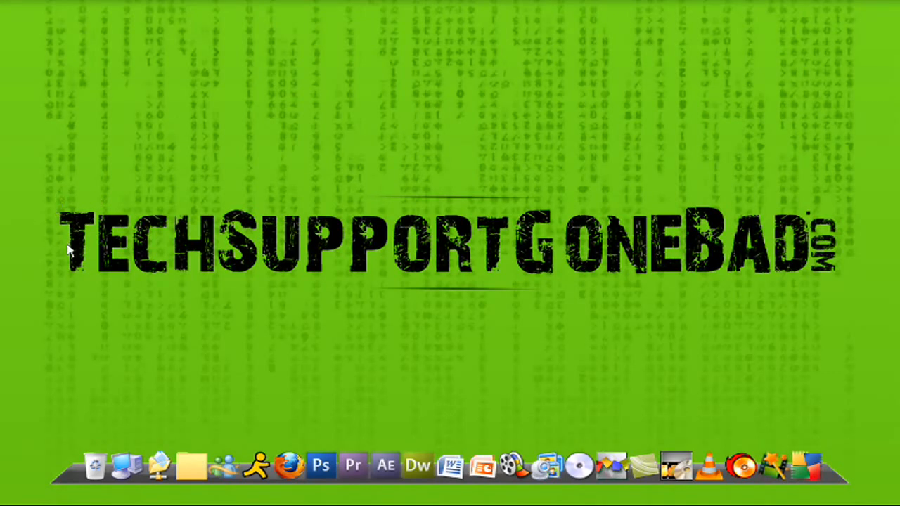
mouse_move(801, 269)
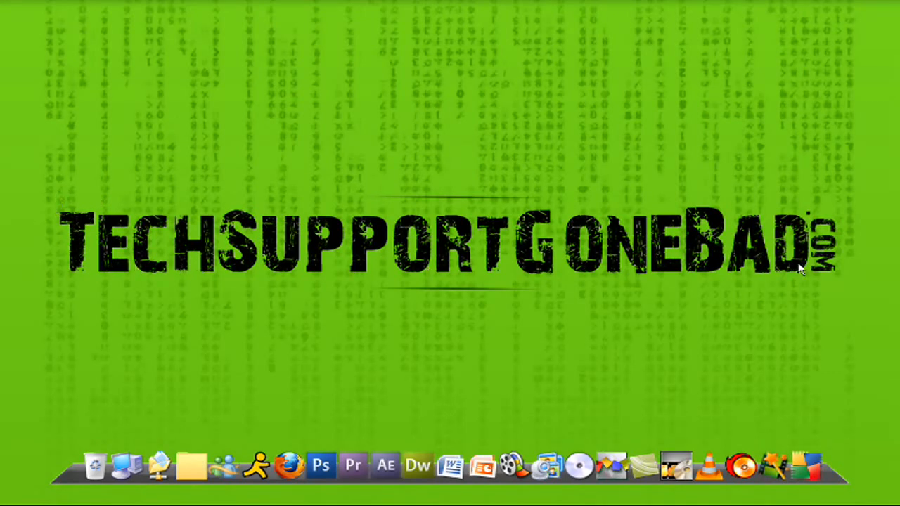